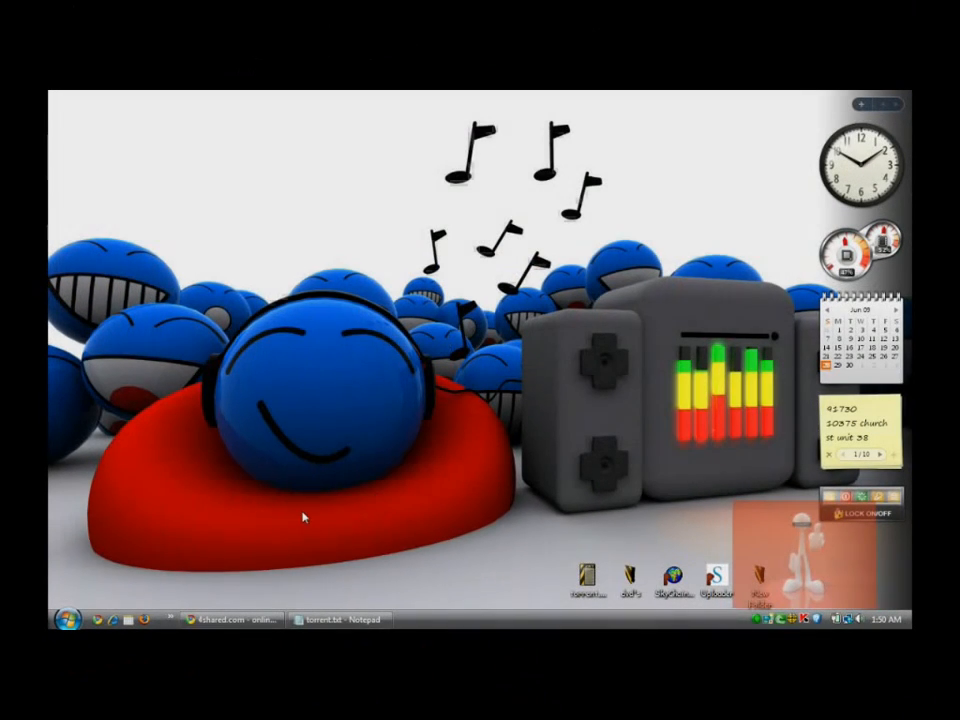
mouse_move(232, 620)
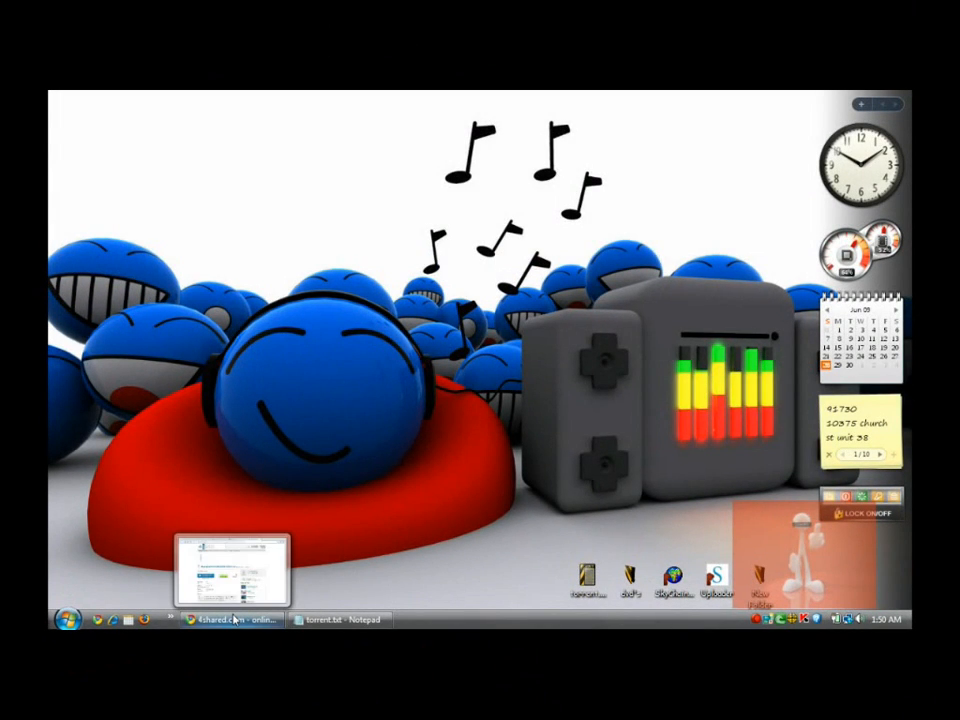
mouse_move(232, 620)
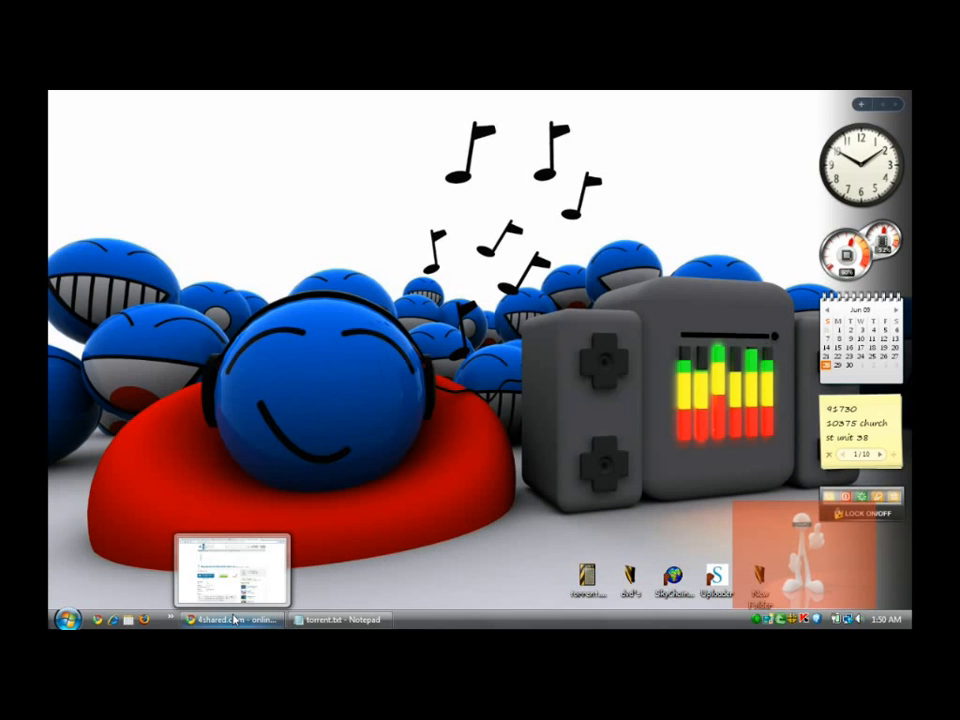
- Show the 4shared file page for 38apps[patrick332203] [mininova].torrent and reveal its share links
left_click(232, 620)
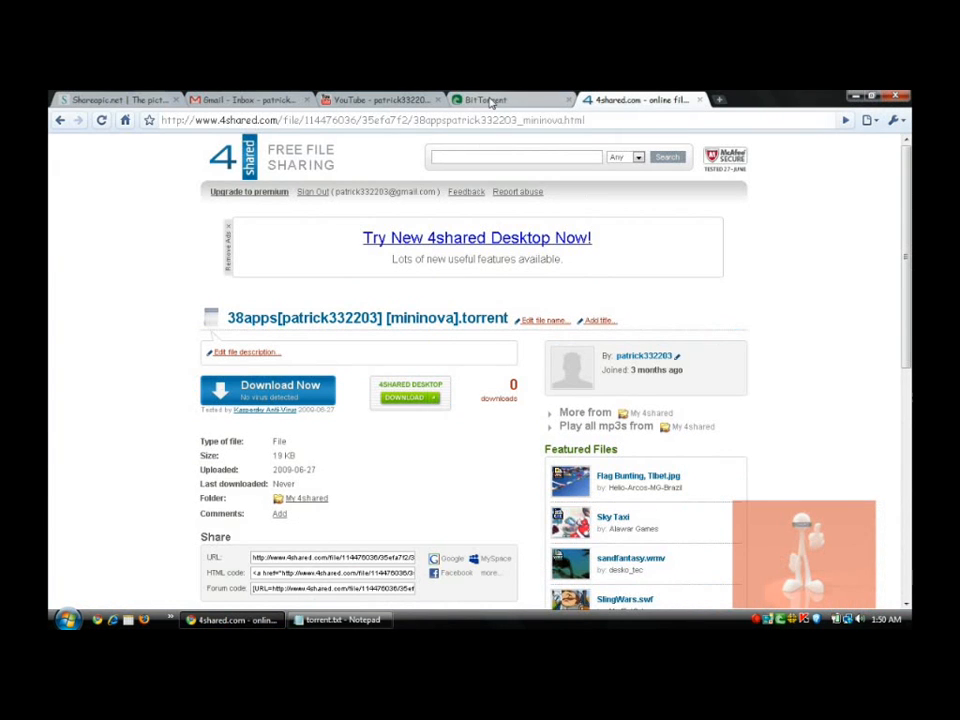
left_click(486, 100)
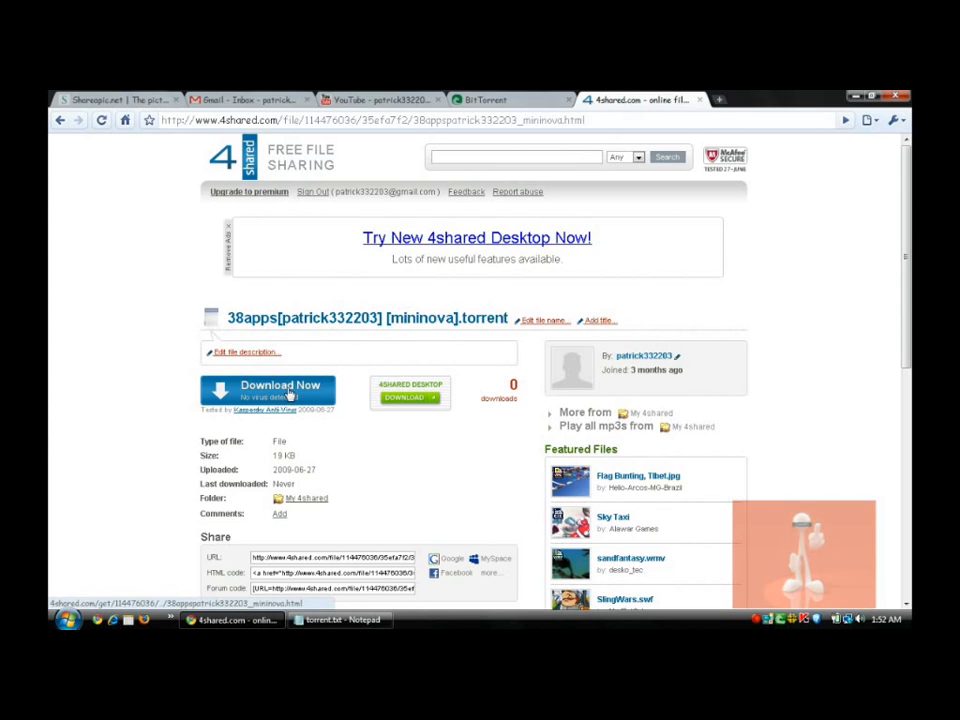
scroll("down", 3)
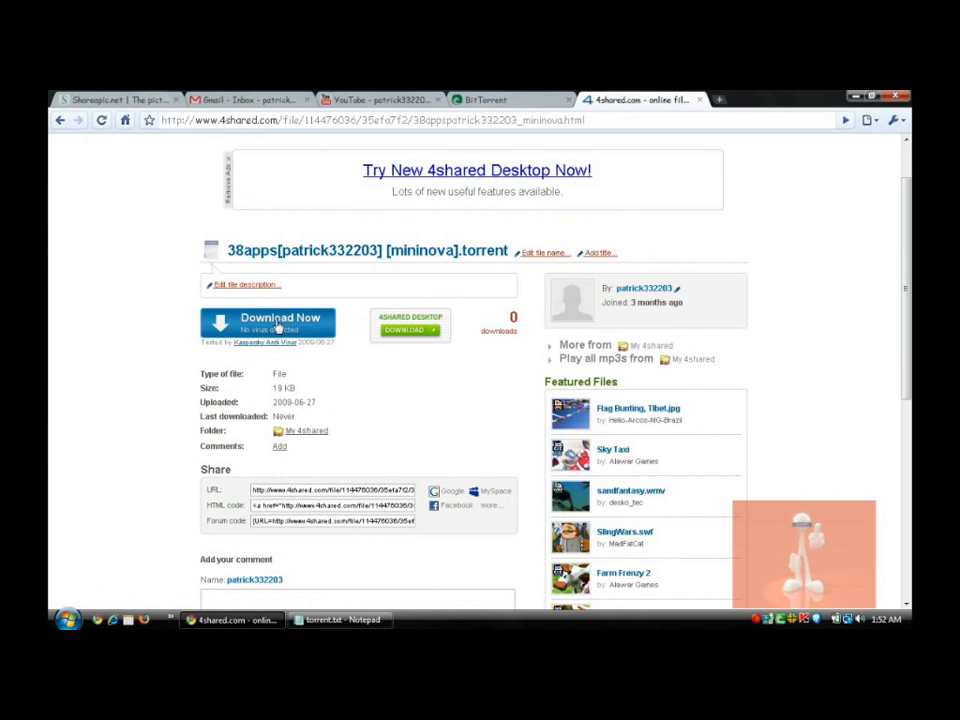
- Download the 38apps torrent file via Download Now so it lands in the Downloads folder
left_click(268, 322)
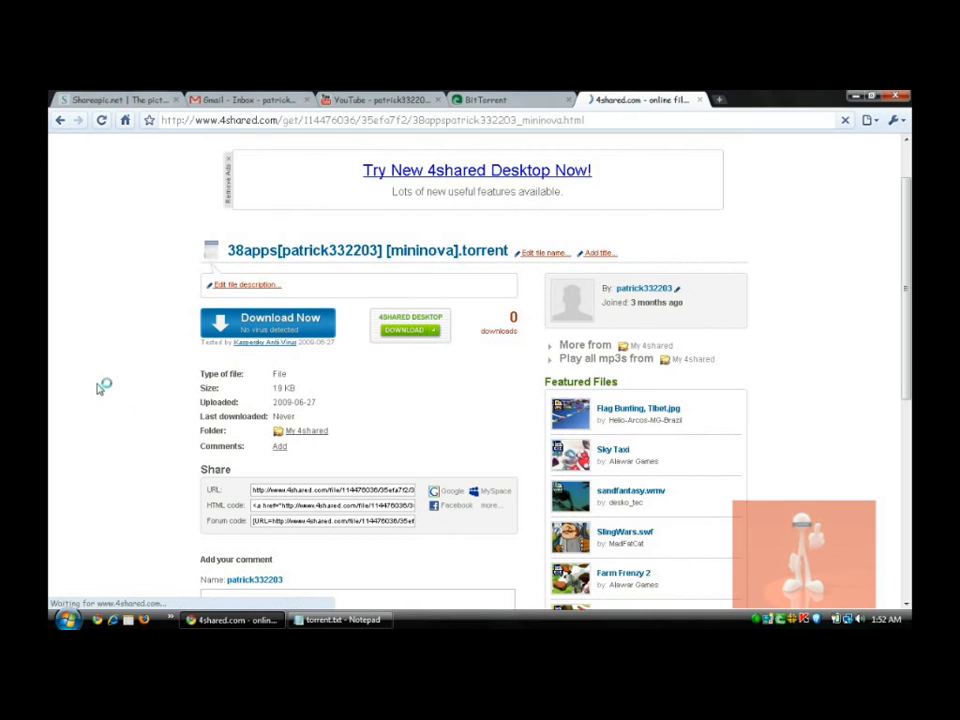
left_click(268, 322)
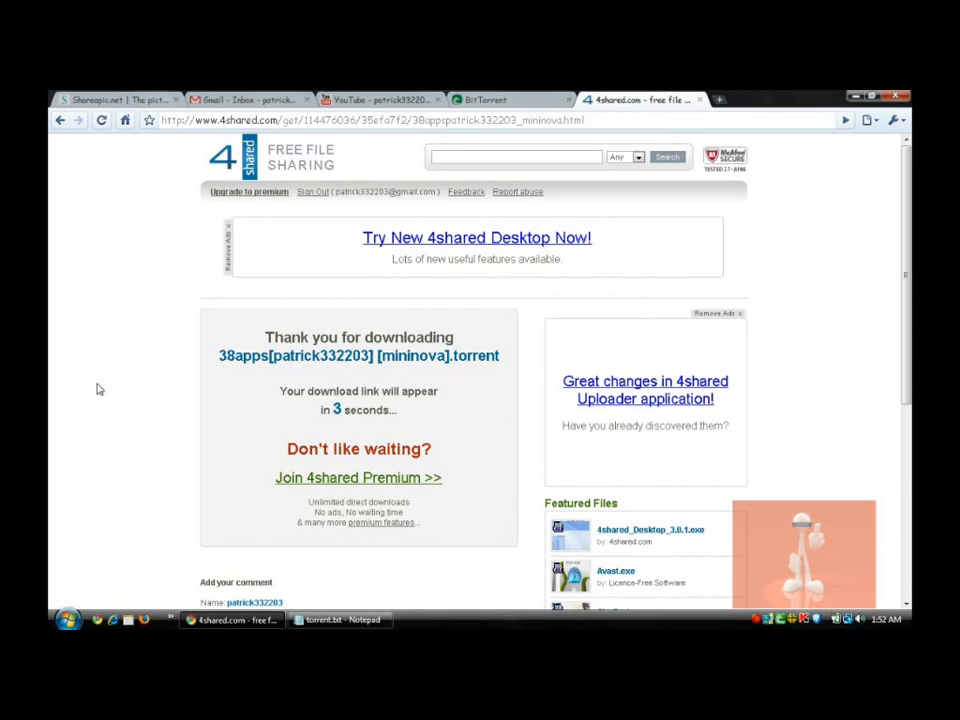
mouse_move(140, 384)
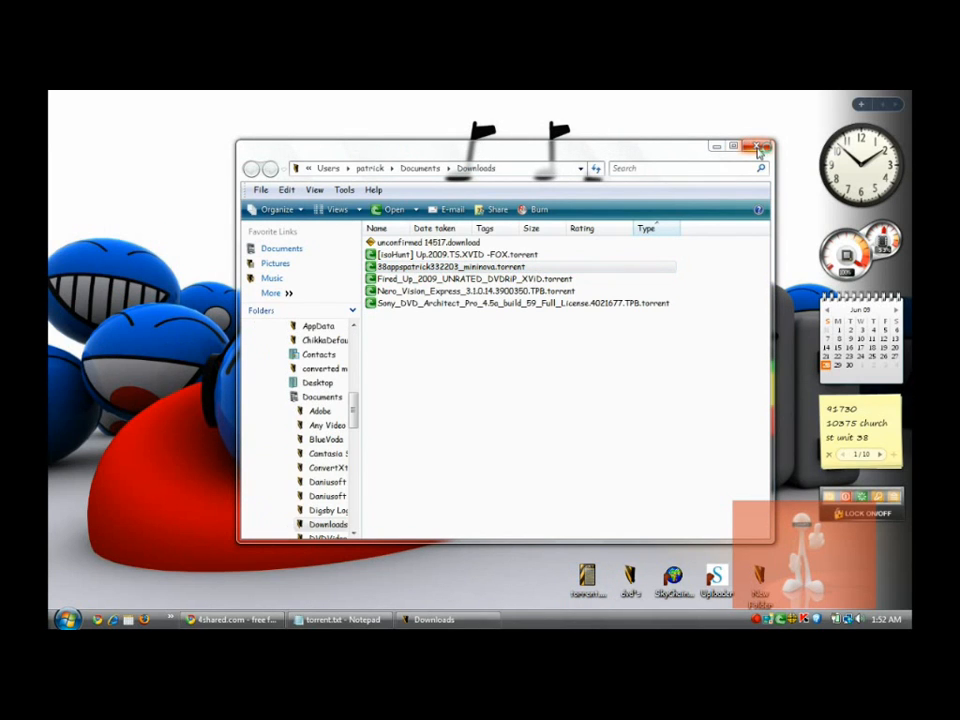
left_click(762, 146)
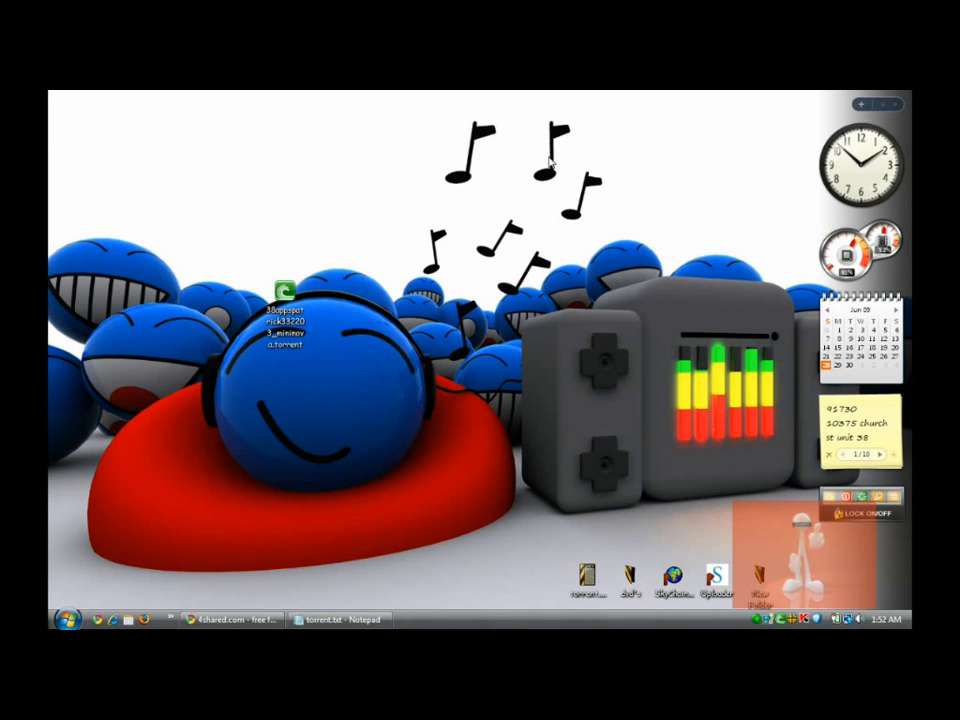
- Load the downloaded torrent into uTorrent and answer the duplicate-torrent prompt
left_click(284, 290)
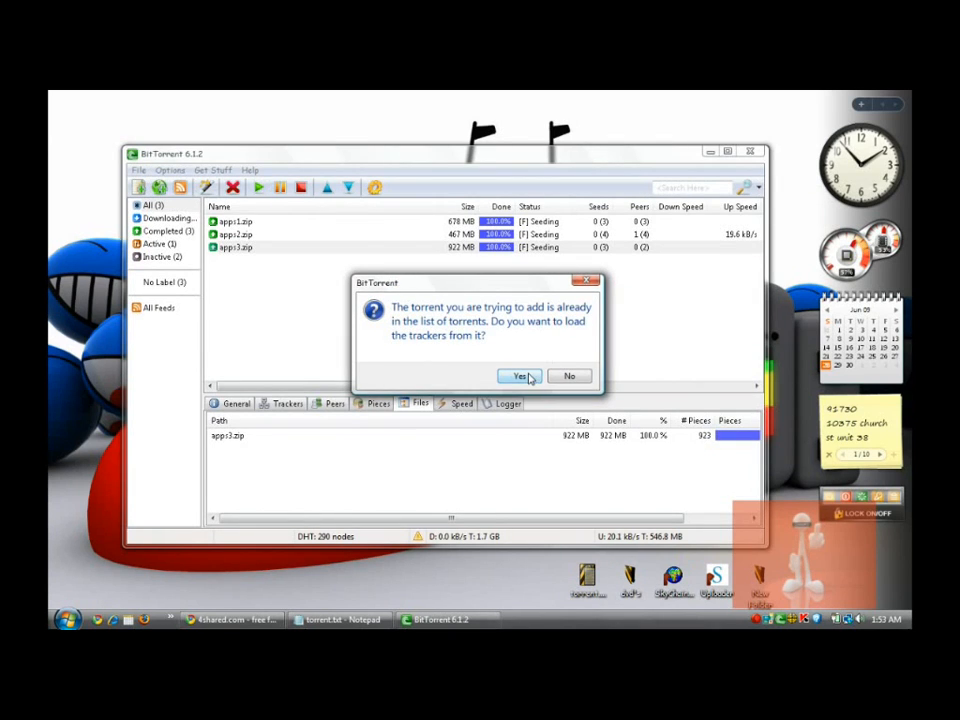
left_click(234, 248)
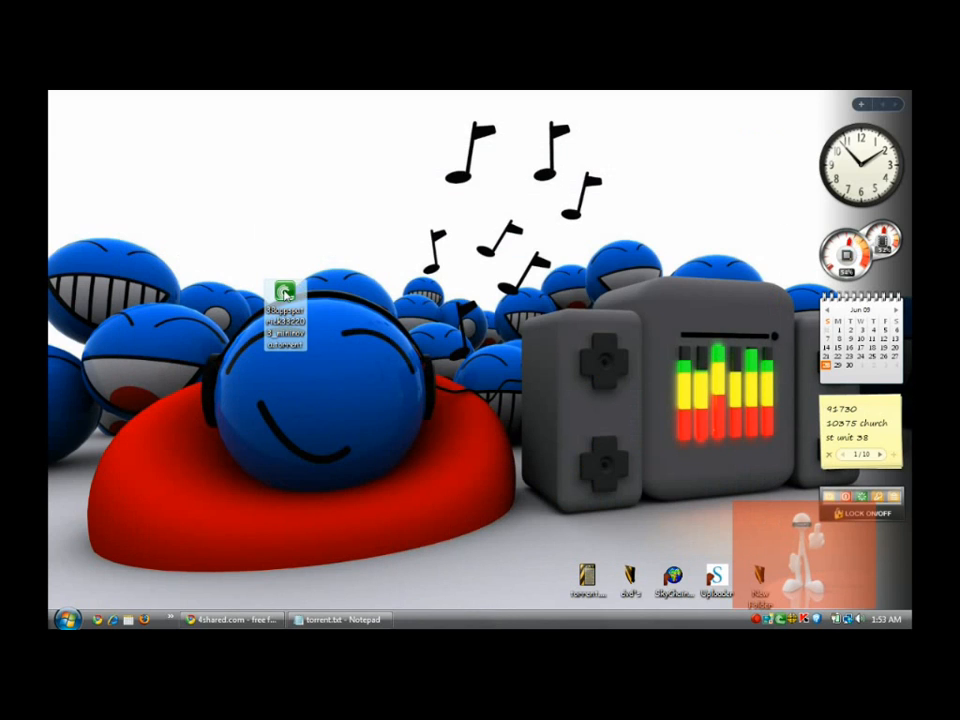
right_click(284, 310)
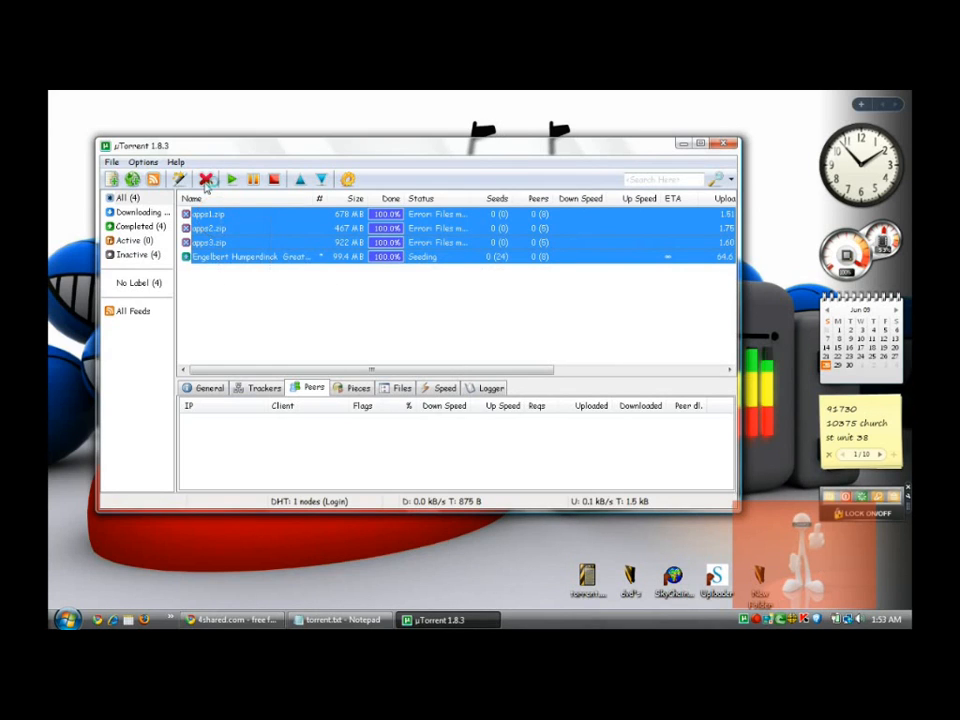
- Remove the four selected torrents from the transfer list and confirm the removal
left_click(206, 180)
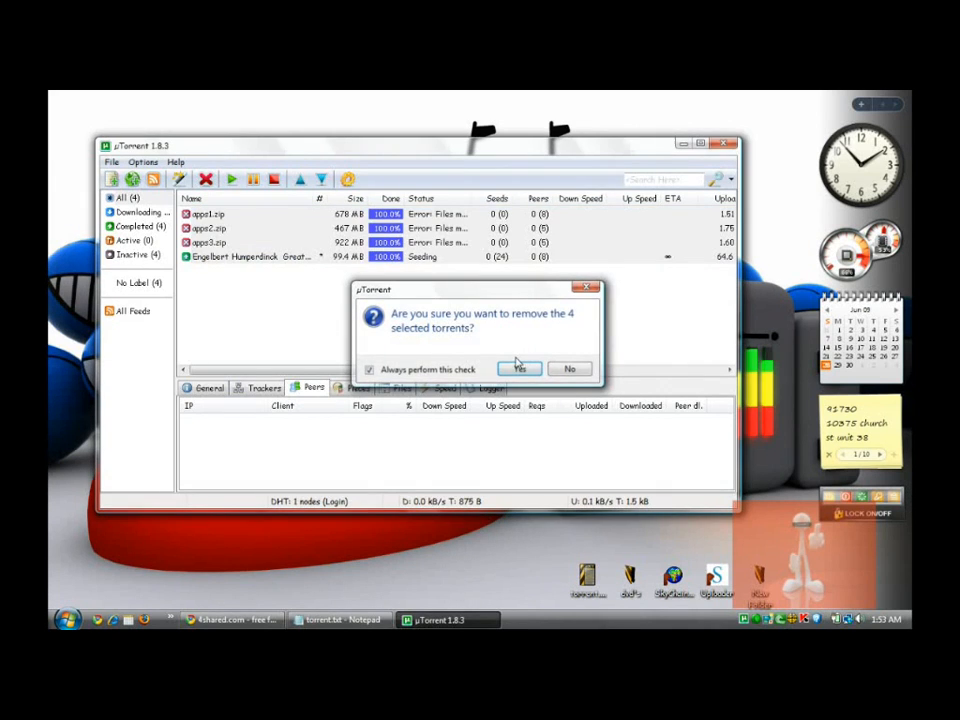
left_click(520, 368)
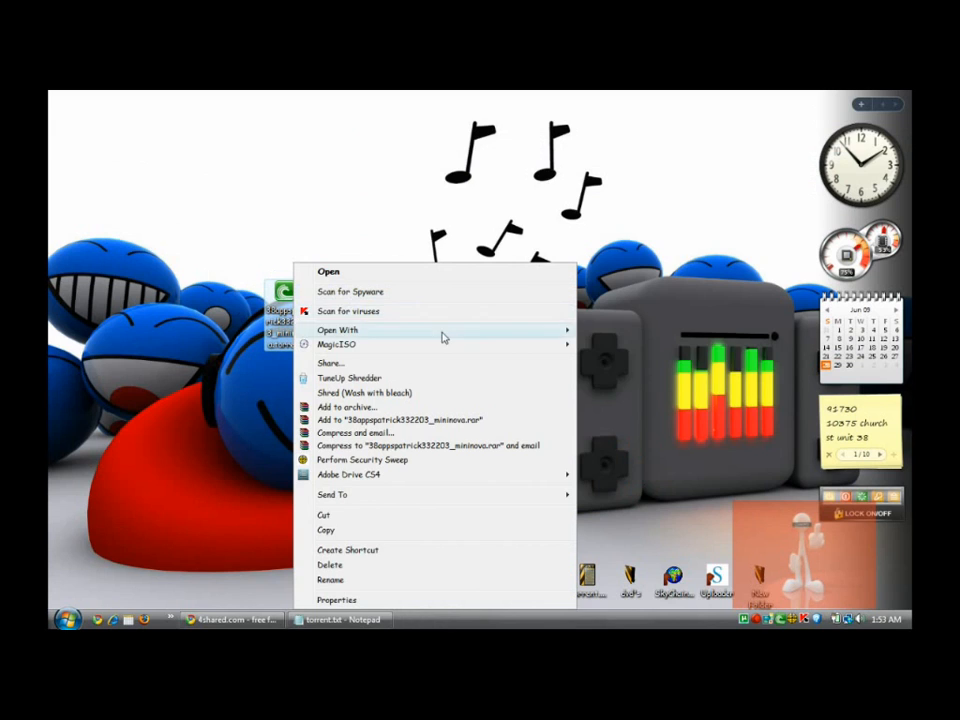
- Add the appz3.zip torrent with Start torrent kept checked so it begins downloading
left_click(328, 272)
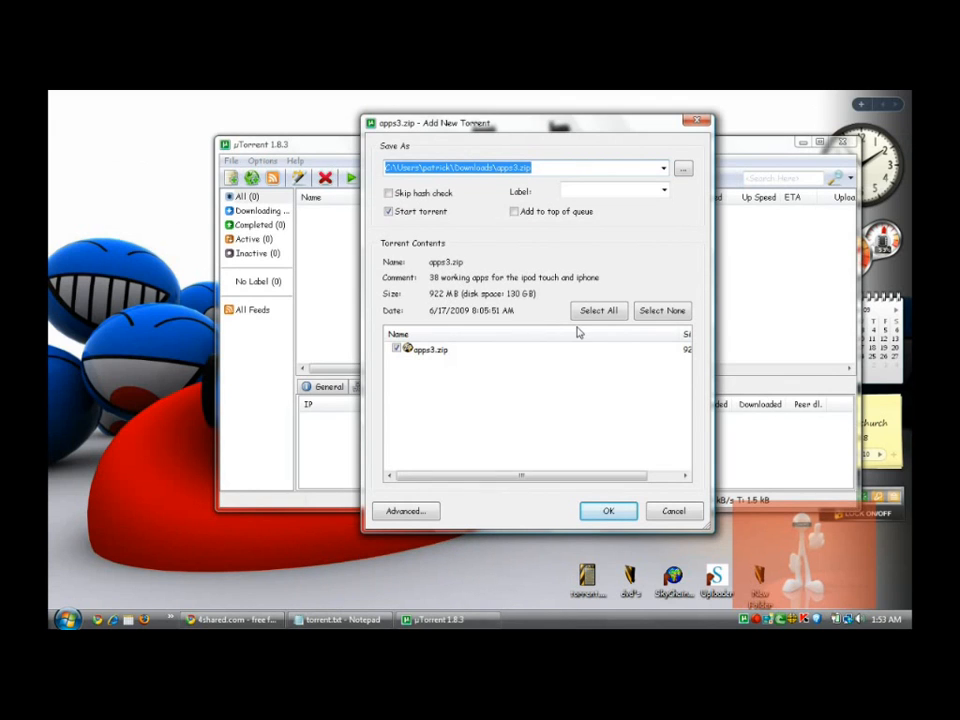
mouse_move(462, 394)
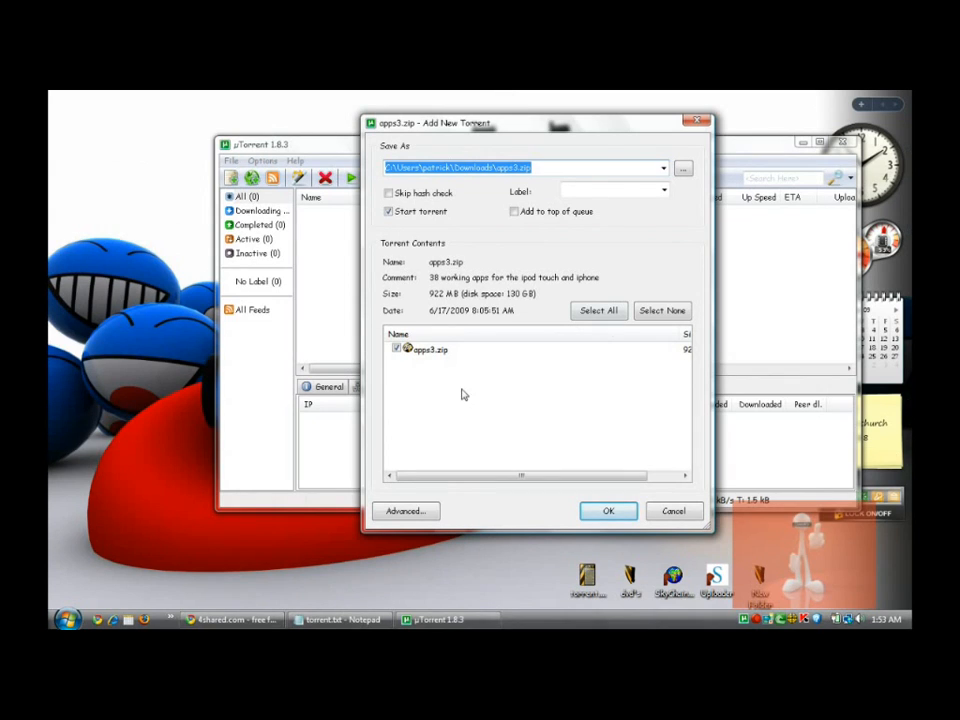
left_click_drag(520, 476, 624, 476)
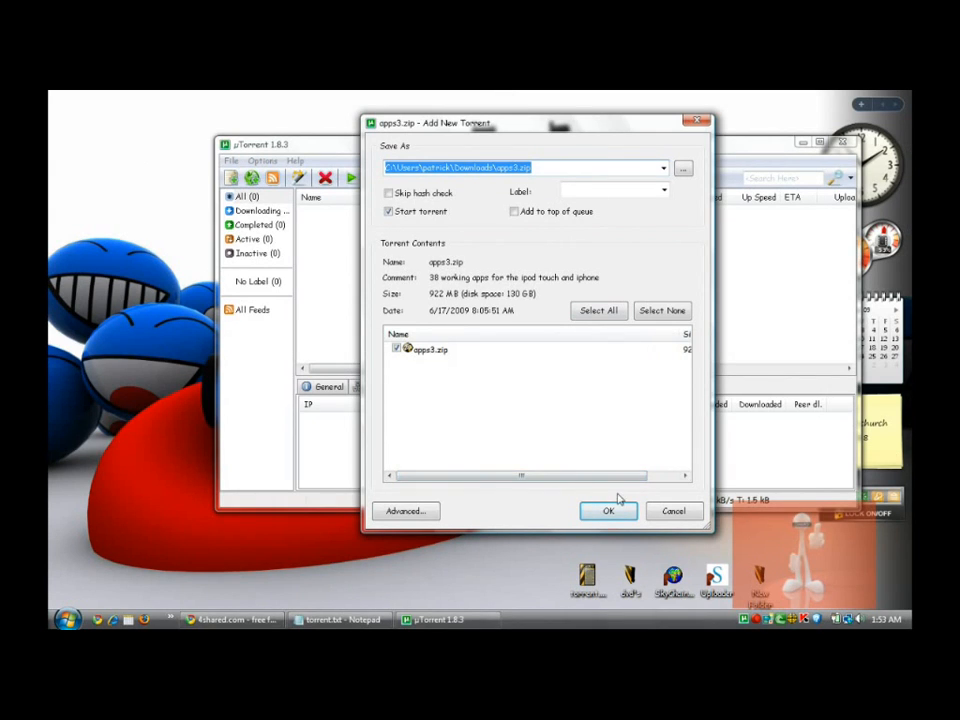
left_click(608, 512)
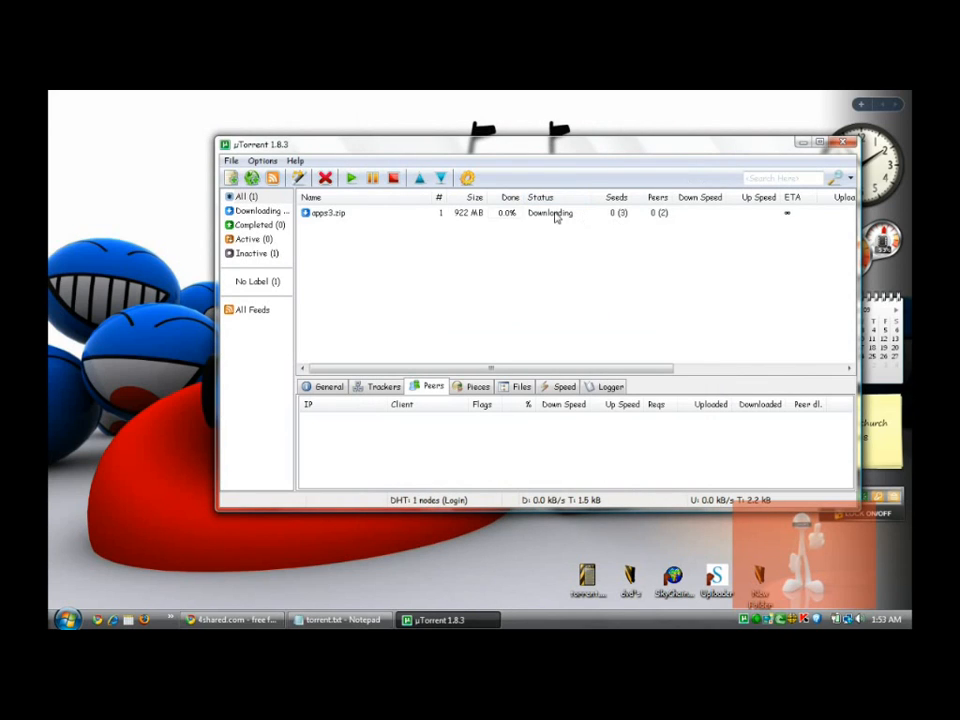
- Confirm appz3.zip shows Downloading status and minimize uTorrent to the tray
left_click(540, 198)
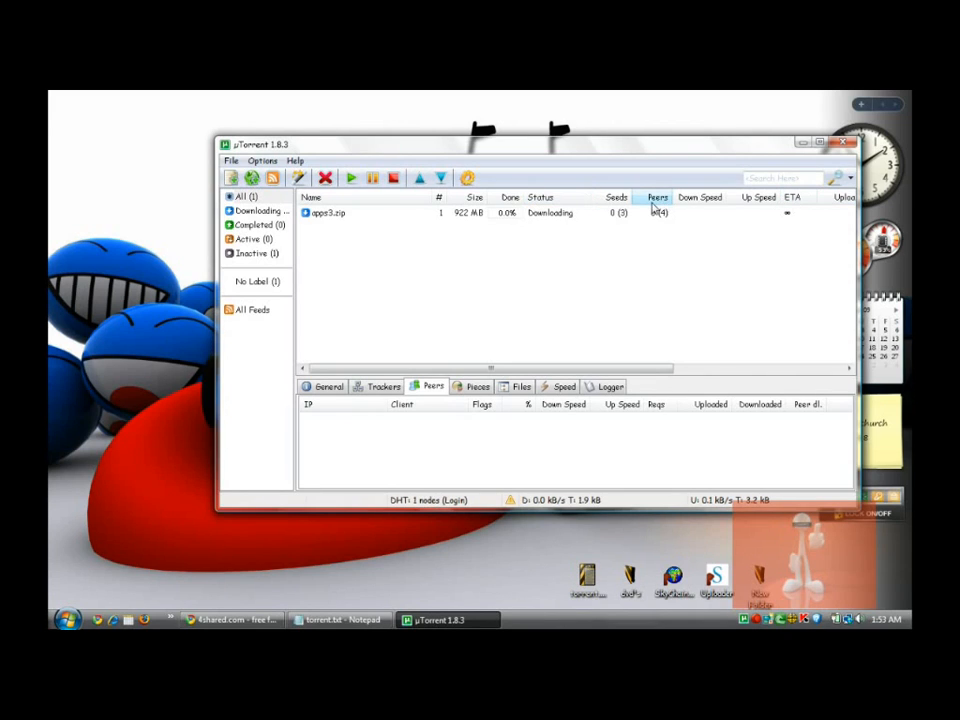
left_click(616, 198)
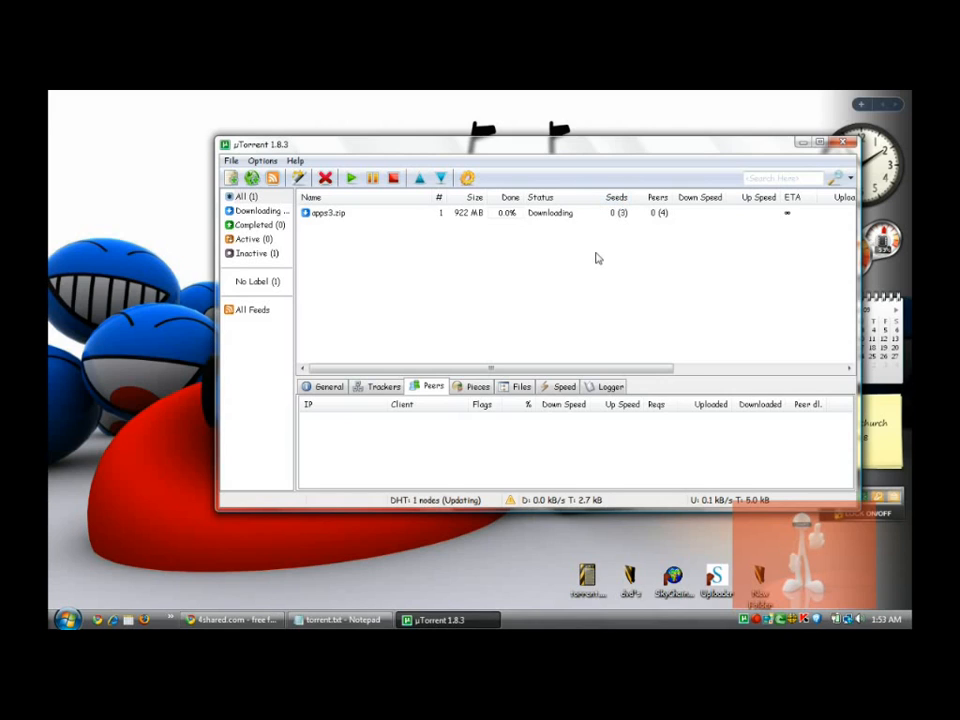
mouse_move(616, 242)
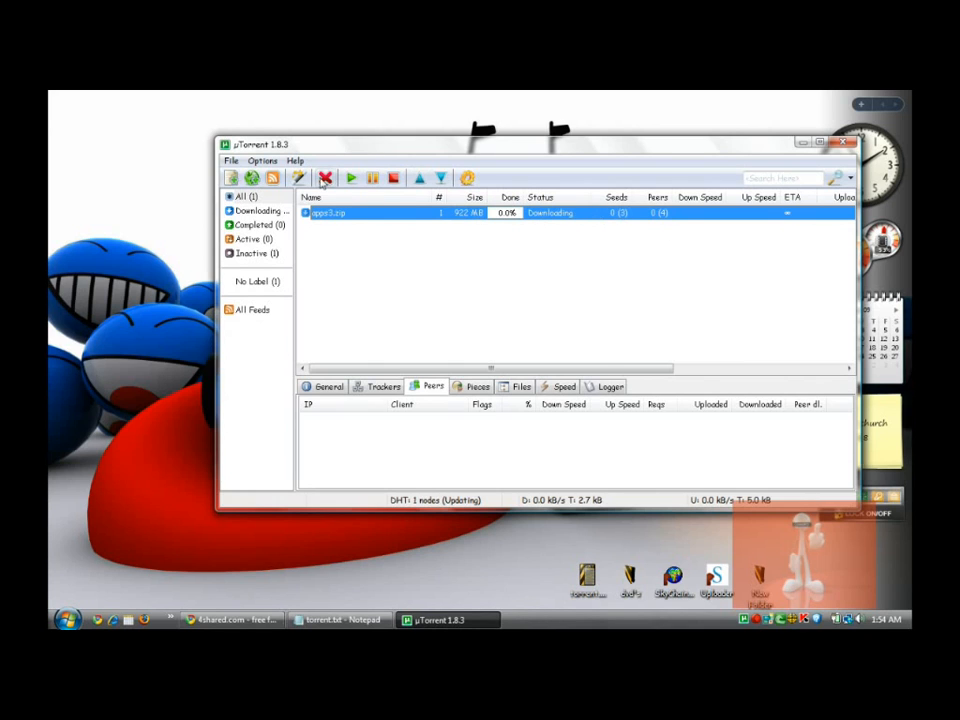
left_click(324, 178)
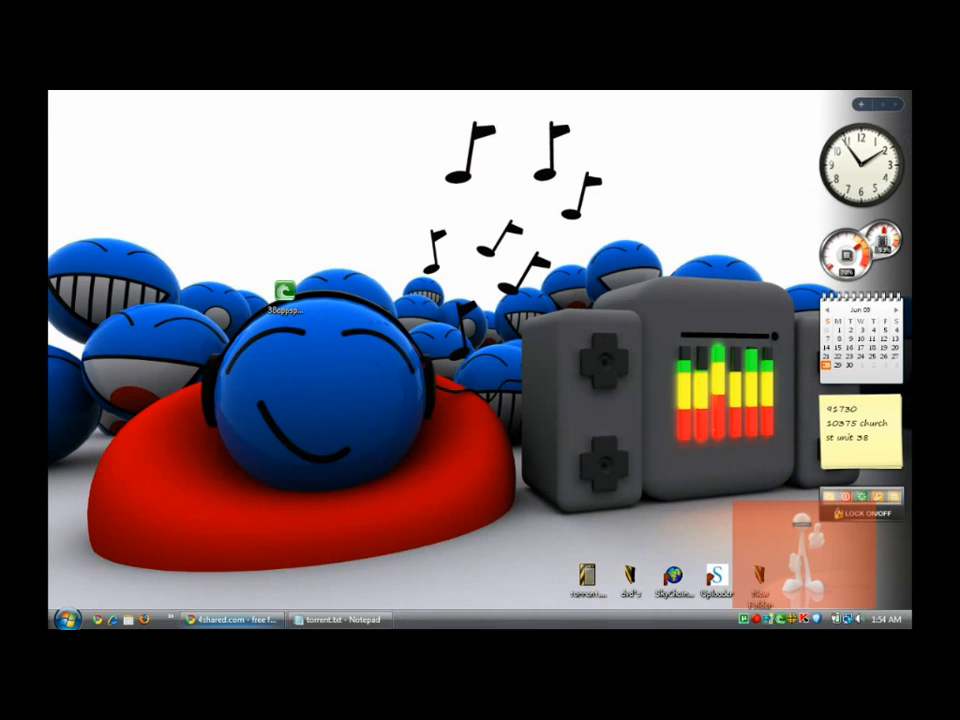
mouse_move(232, 620)
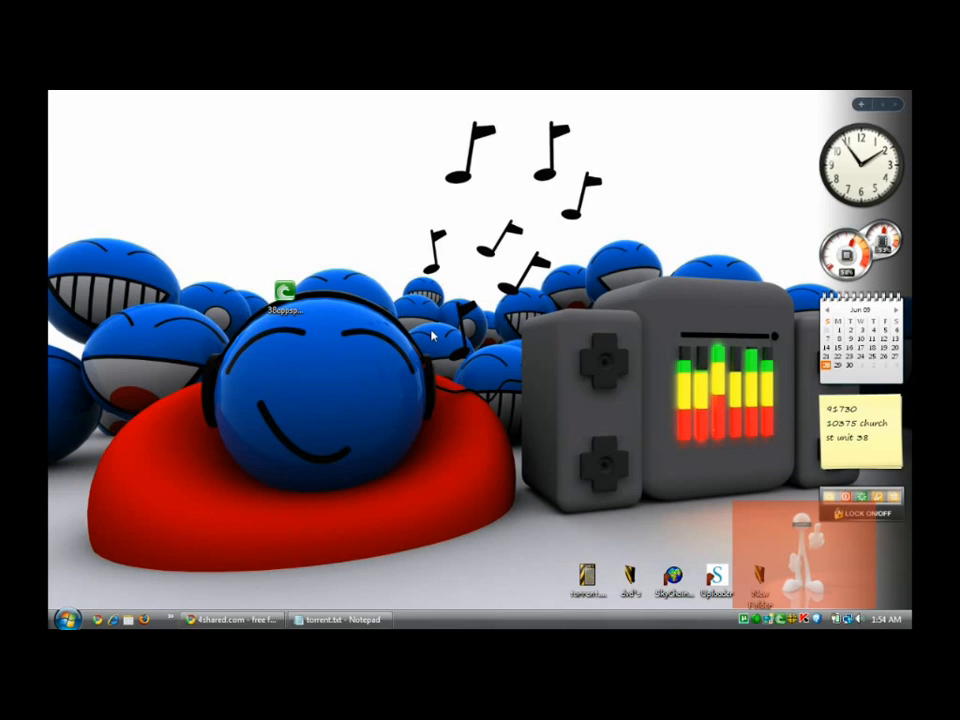
mouse_move(402, 292)
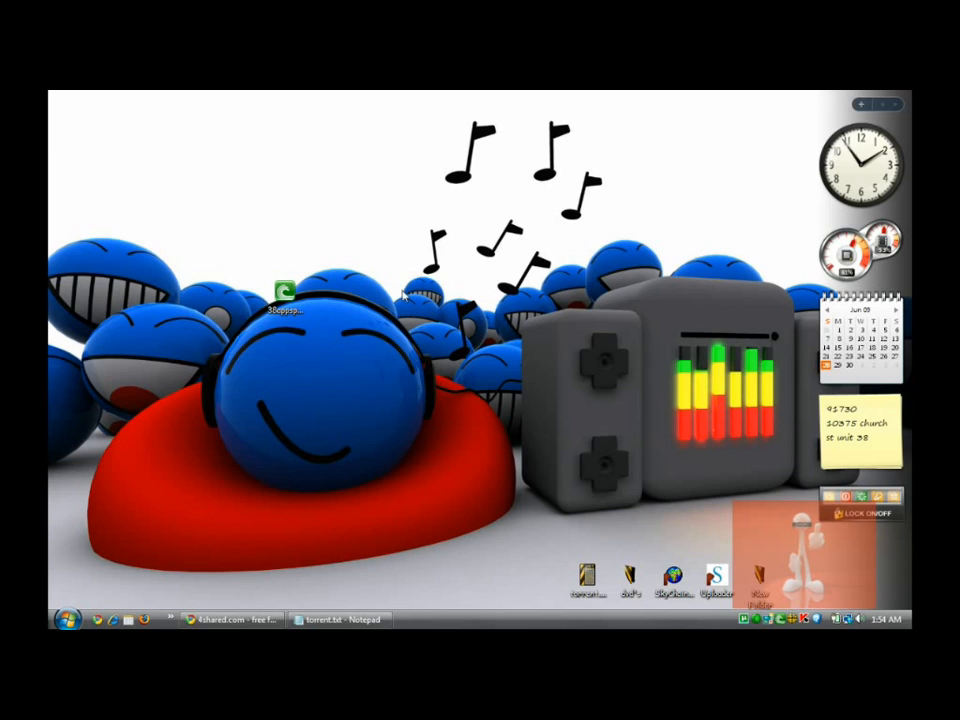
mouse_move(352, 360)
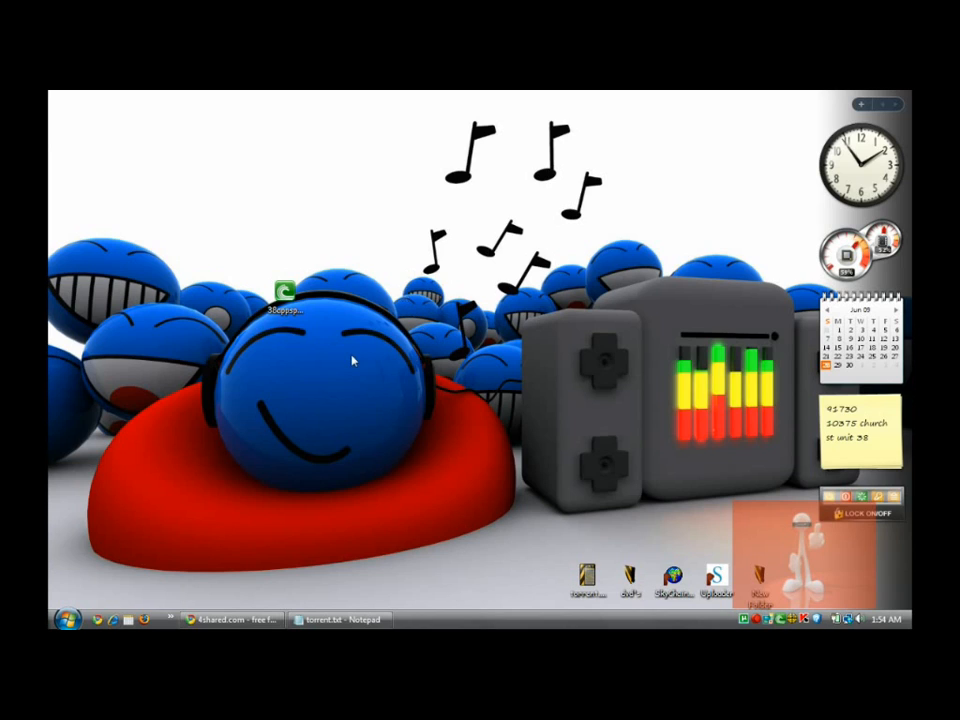
mouse_move(404, 240)
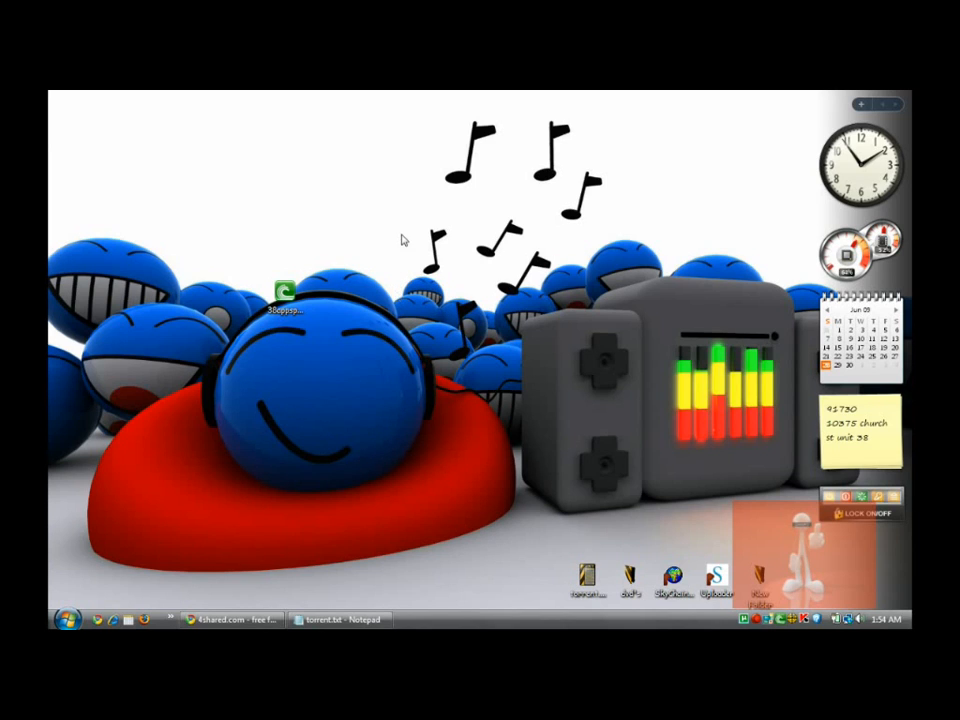
mouse_move(664, 348)
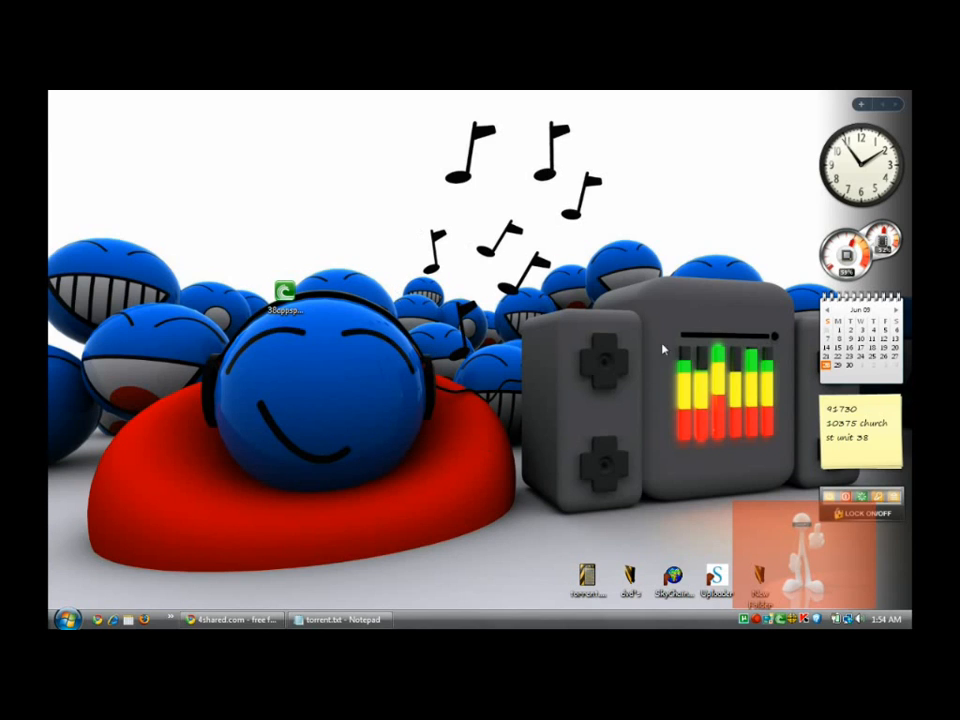
mouse_move(388, 268)
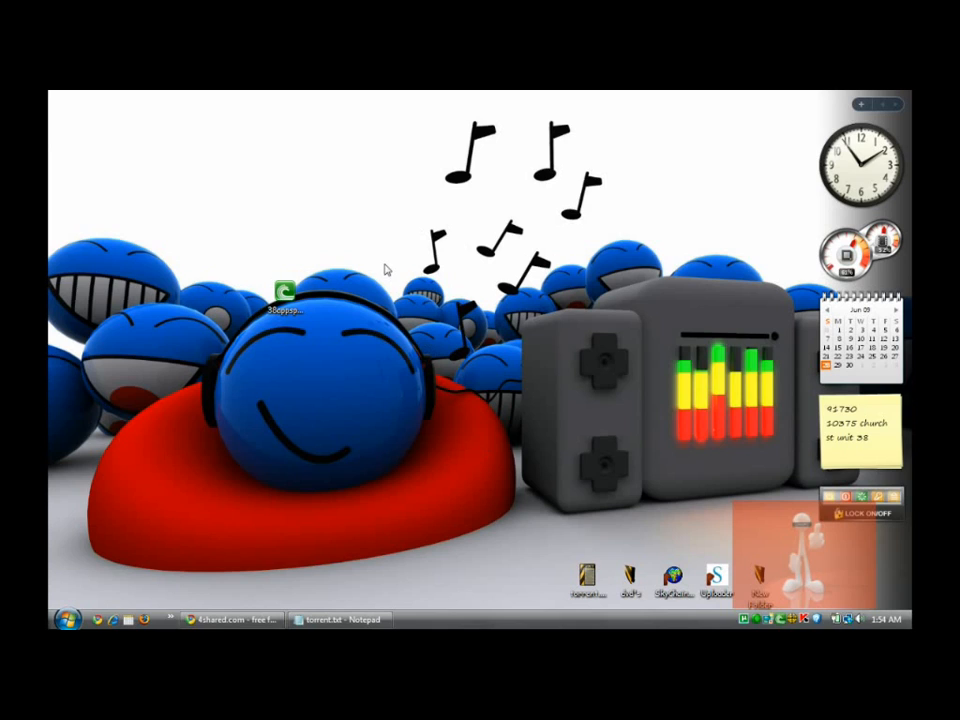
mouse_move(464, 326)
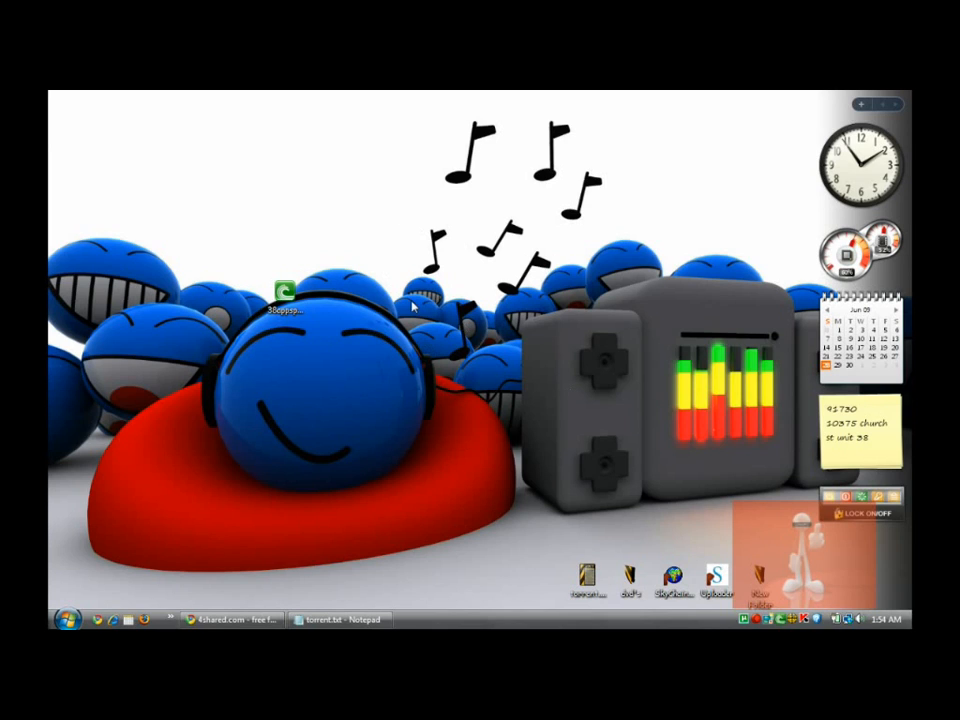
mouse_move(362, 292)
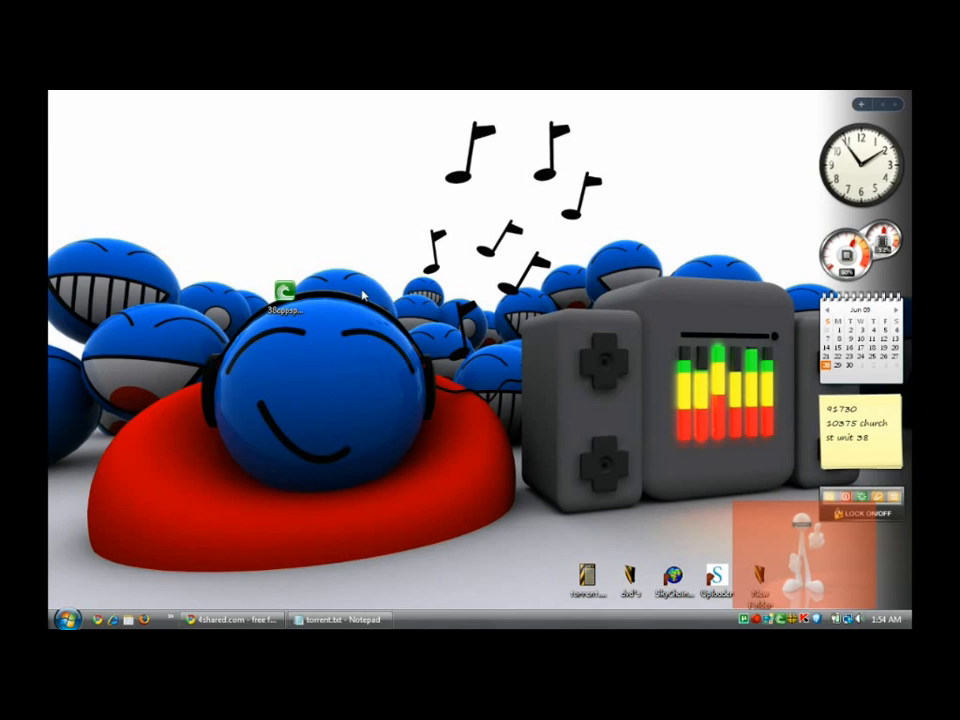
mouse_move(420, 344)
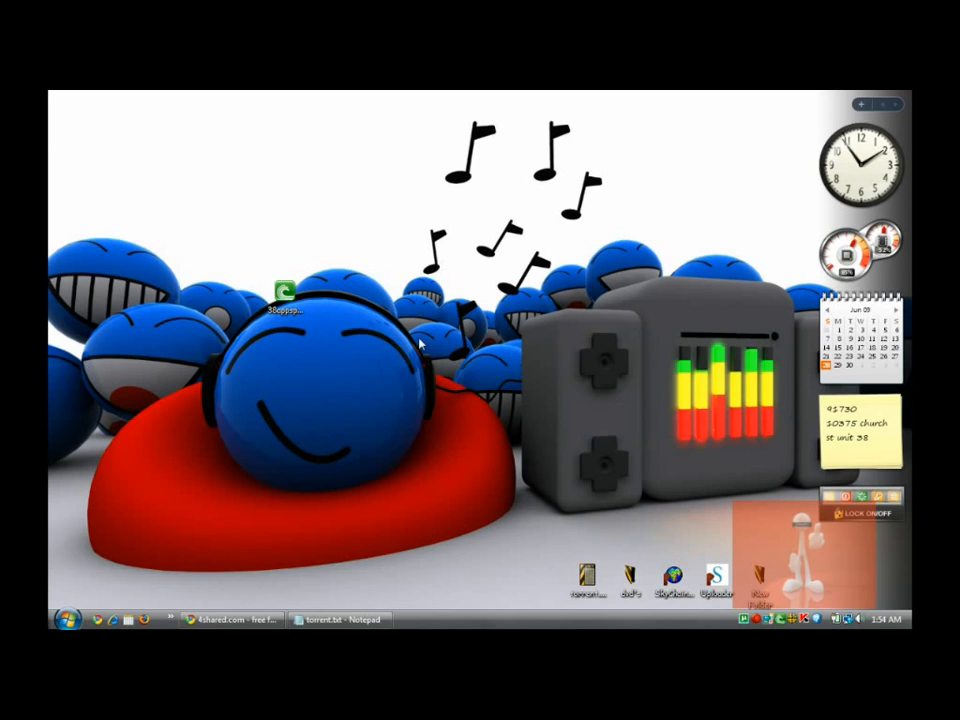
mouse_move(436, 390)
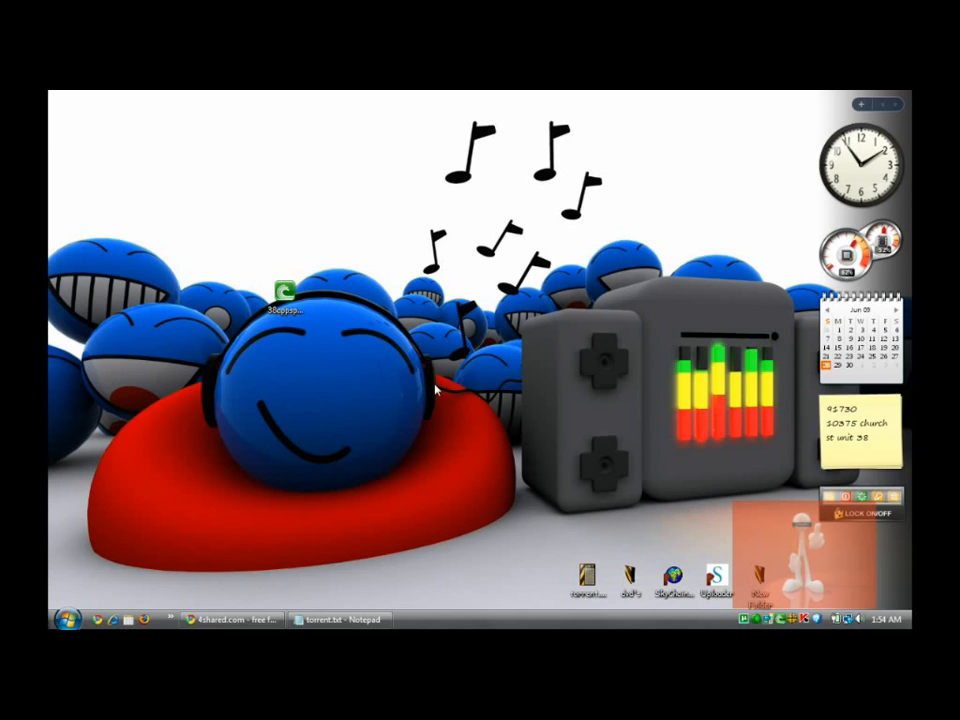